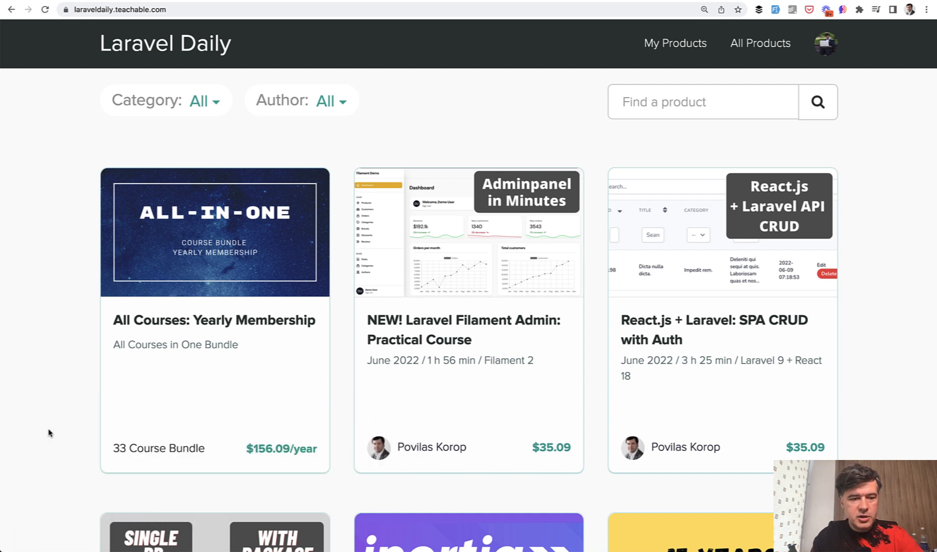
mouse_move(316, 486)
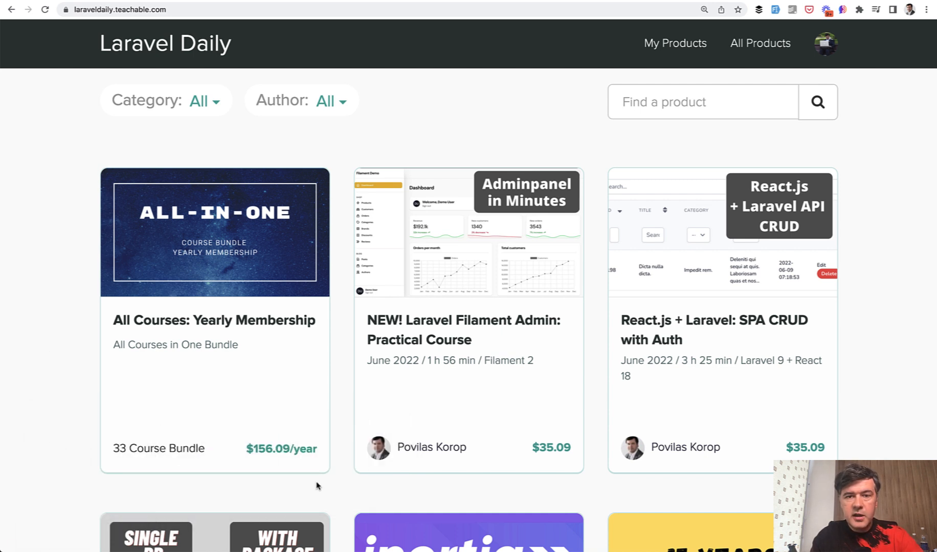
mouse_move(596, 163)
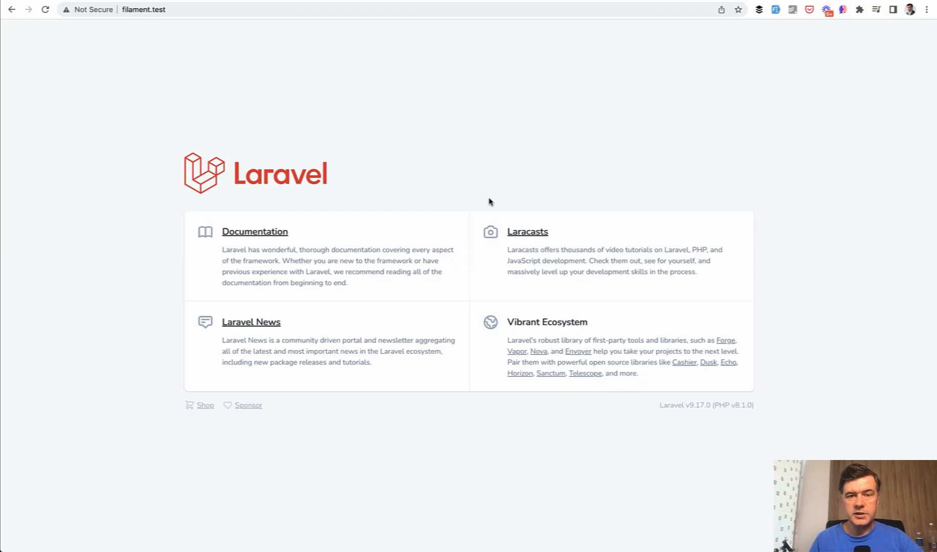
mouse_move(342, 385)
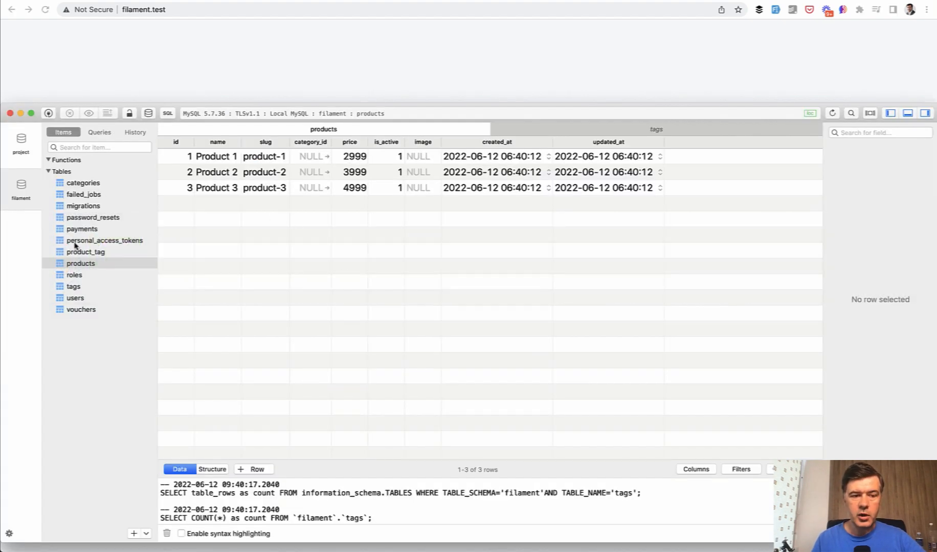
Step: Browse the payments, vouchers and tags tables of the filament database in TablePlus
left_click(81, 229)
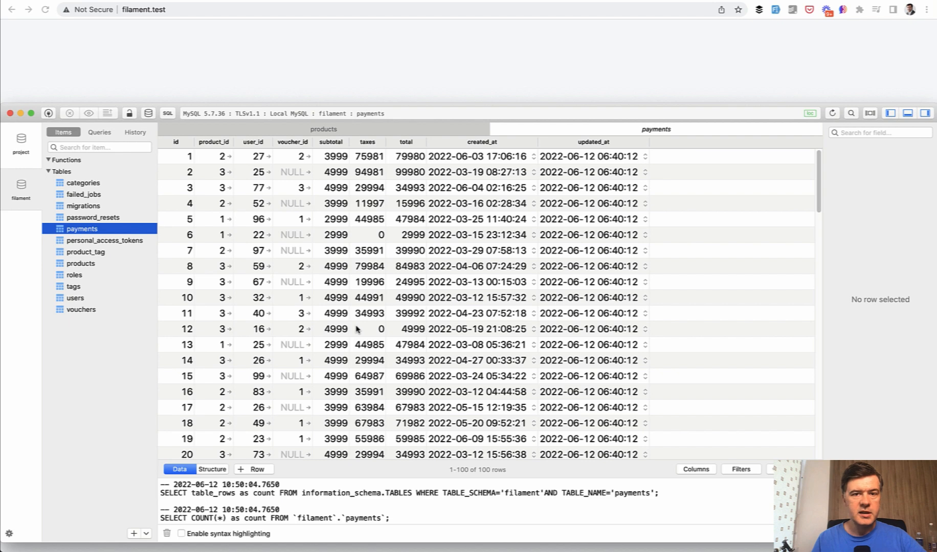
left_click(81, 309)
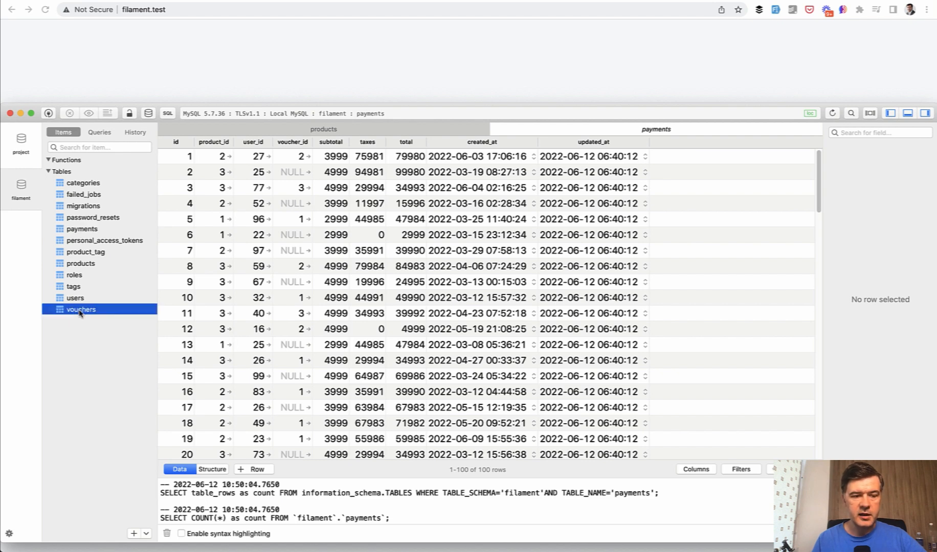
left_click(73, 286)
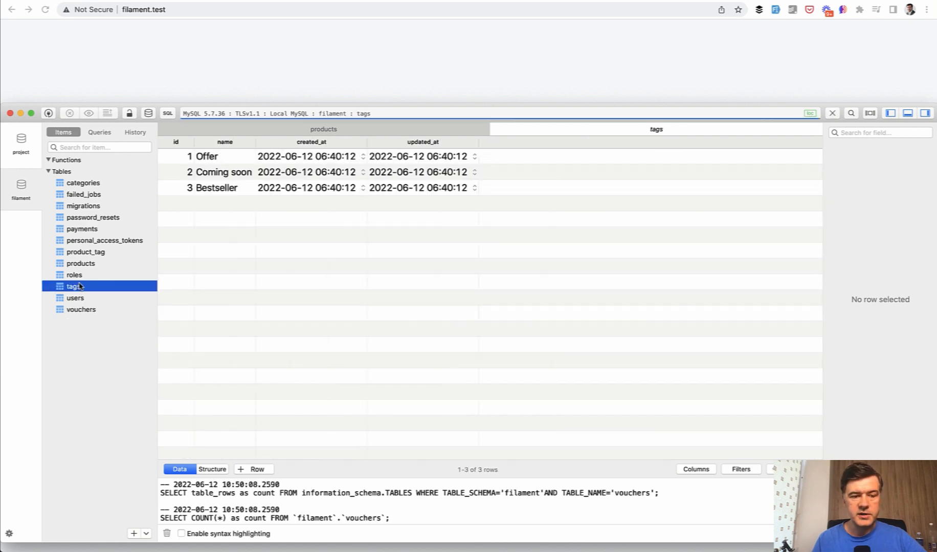
left_click(83, 182)
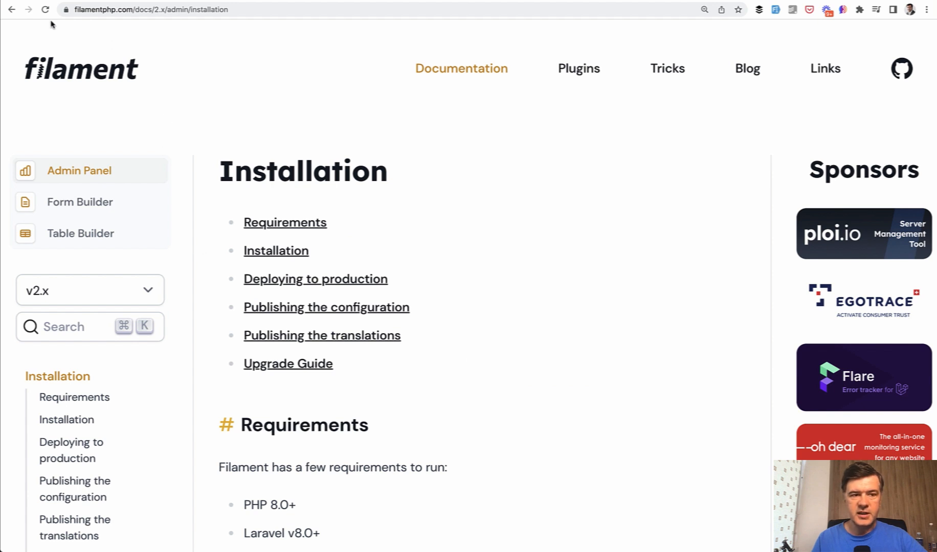
mouse_move(67, 125)
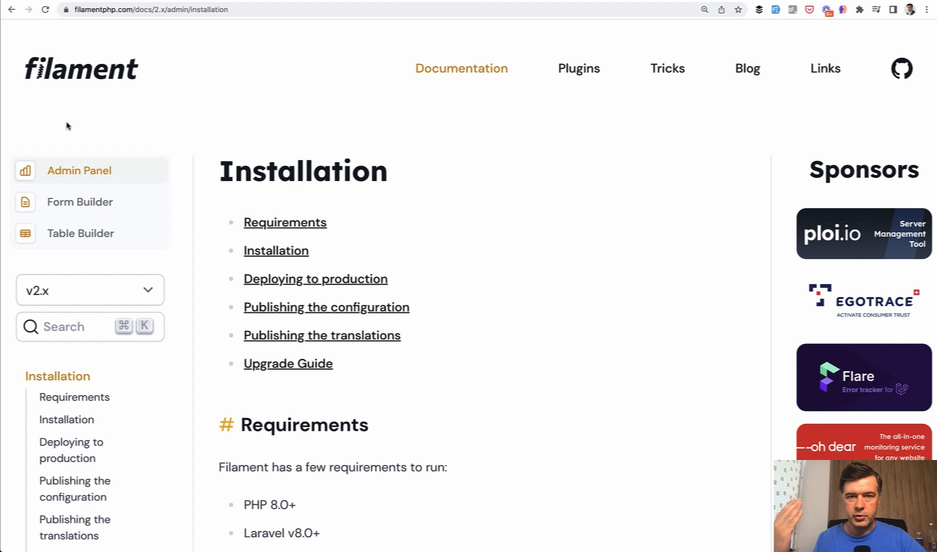
mouse_move(36, 146)
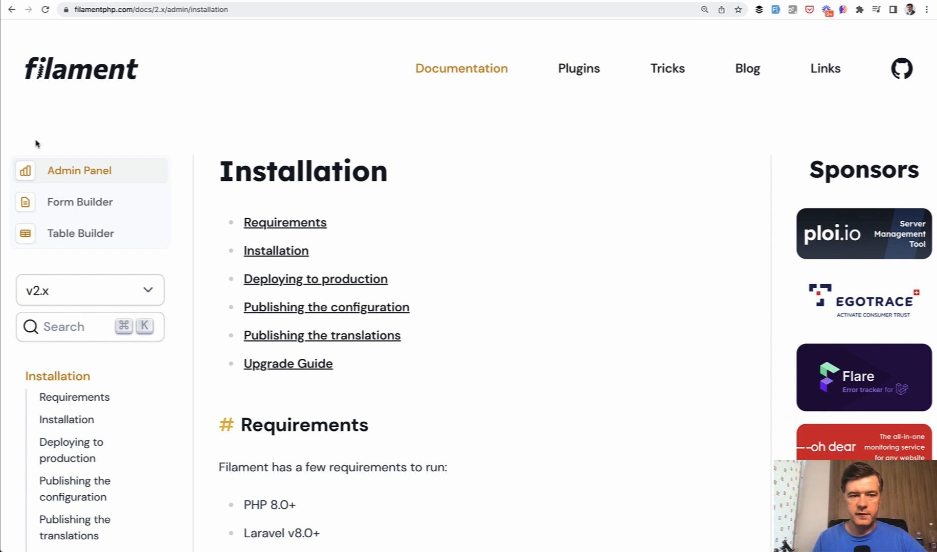
mouse_move(81, 113)
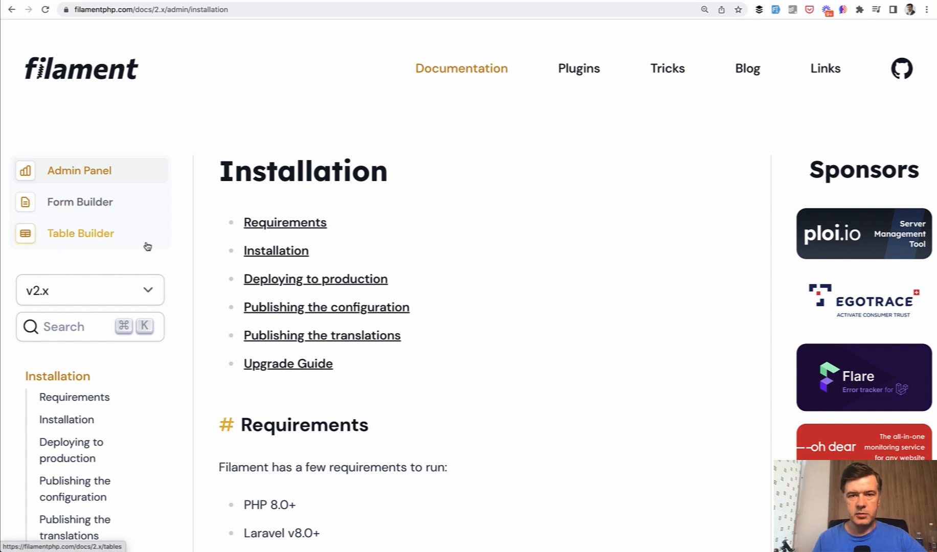
mouse_move(79, 202)
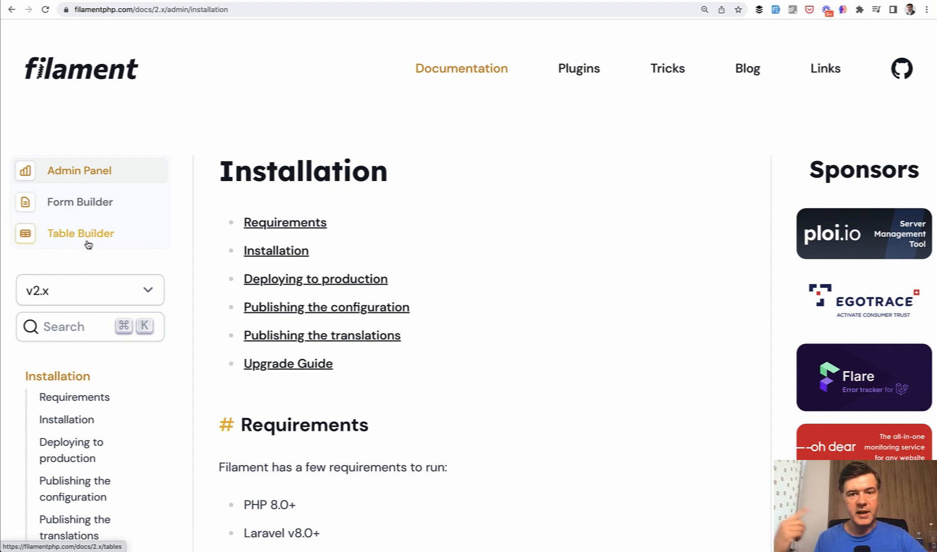
mouse_move(223, 241)
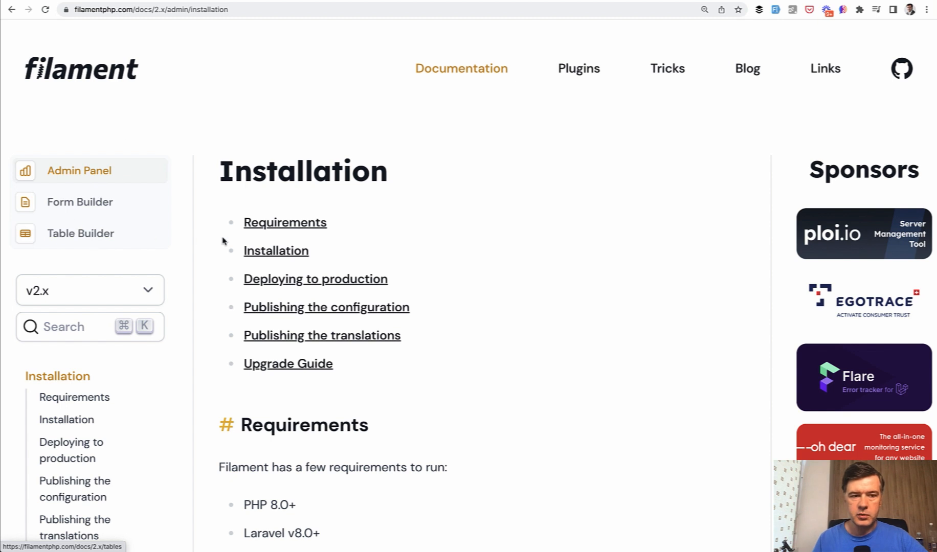
mouse_move(203, 286)
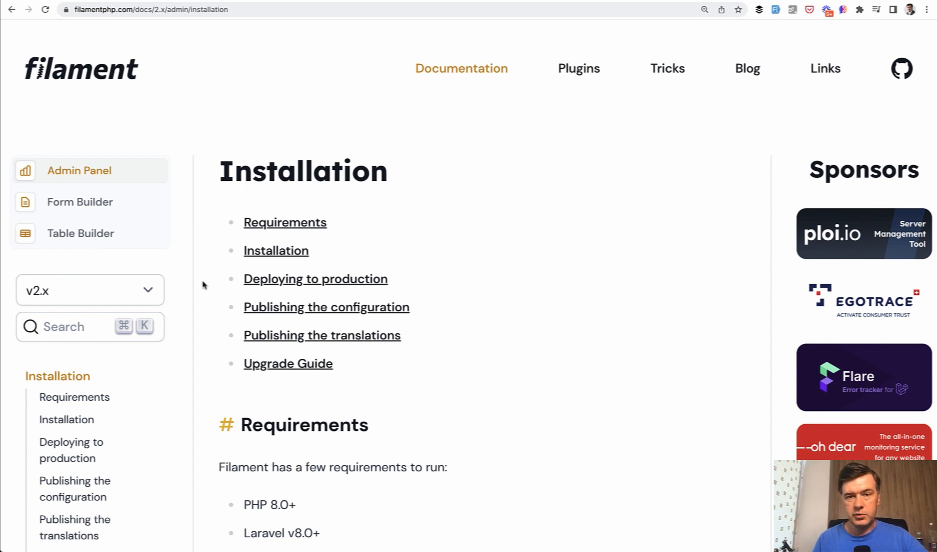
mouse_move(205, 265)
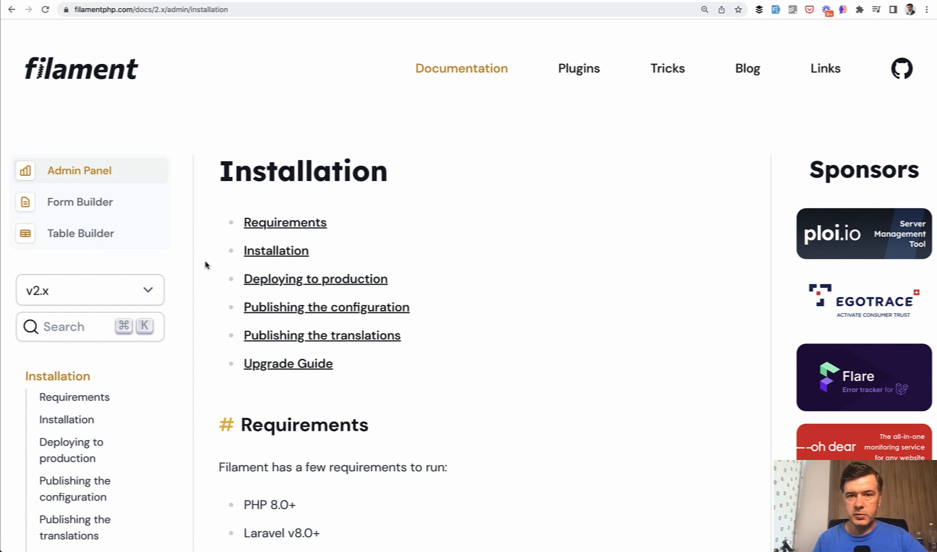
Step: Select the composer require install command in the Filament installation docs and read further
scroll("down", 3)
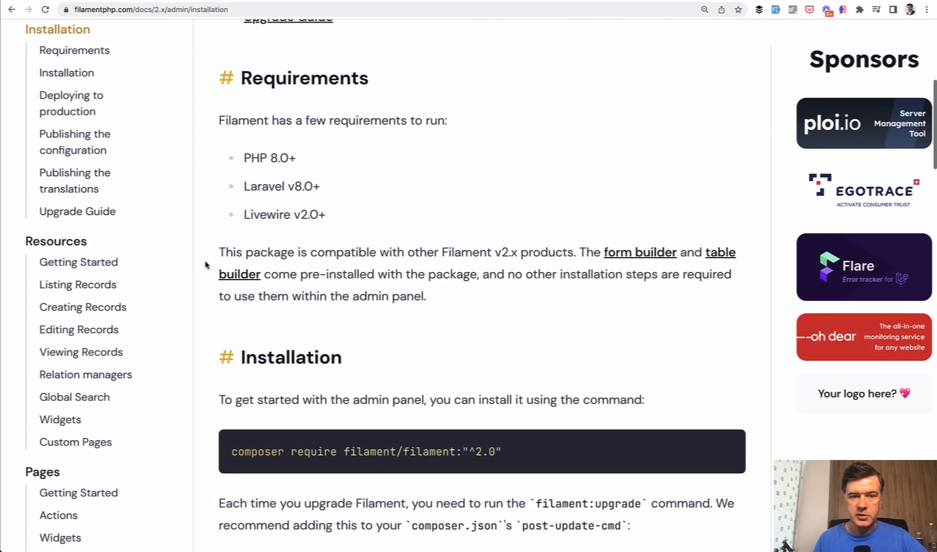
scroll("down", 3)
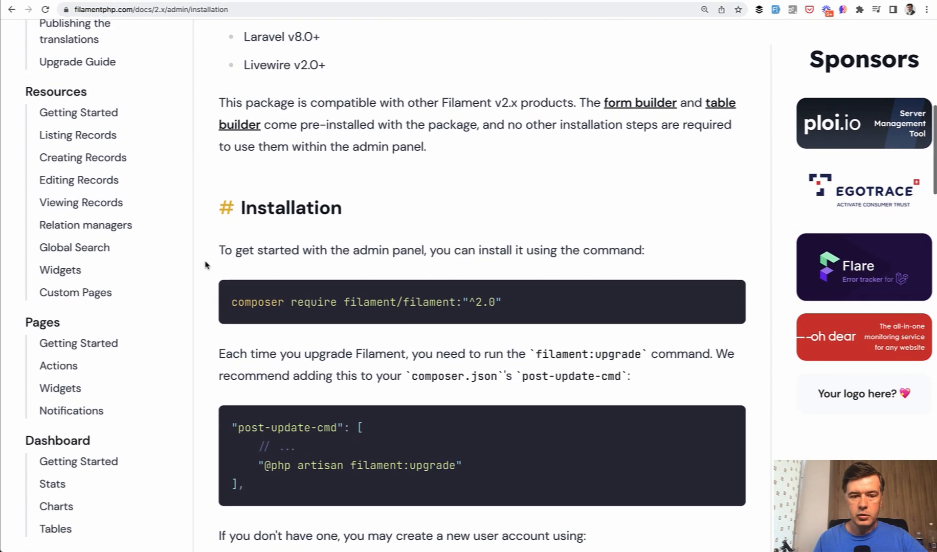
double_click(257, 302)
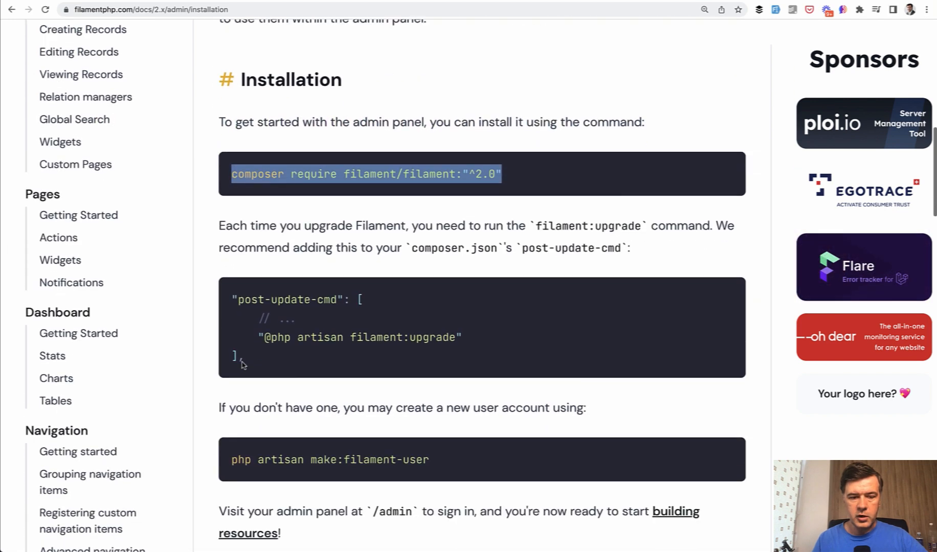
scroll("down", 3)
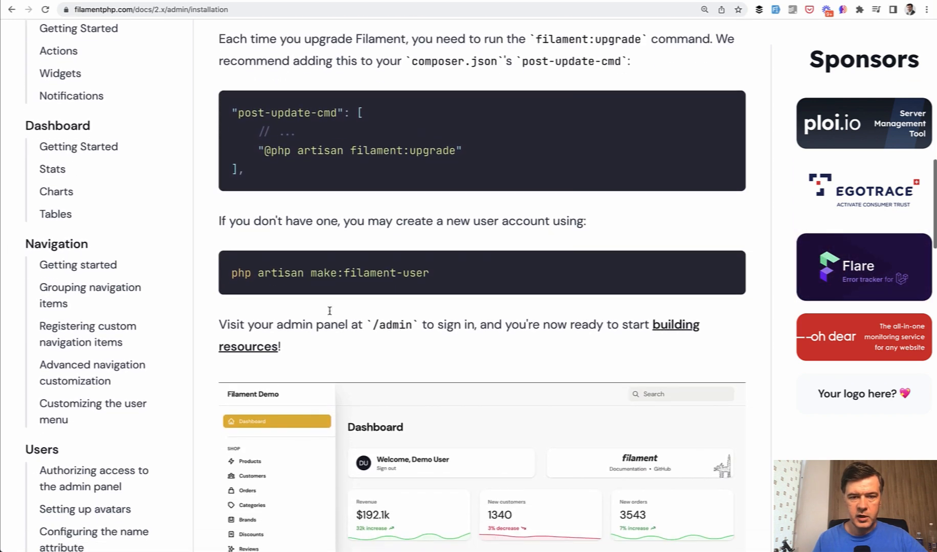
scroll("down", 3)
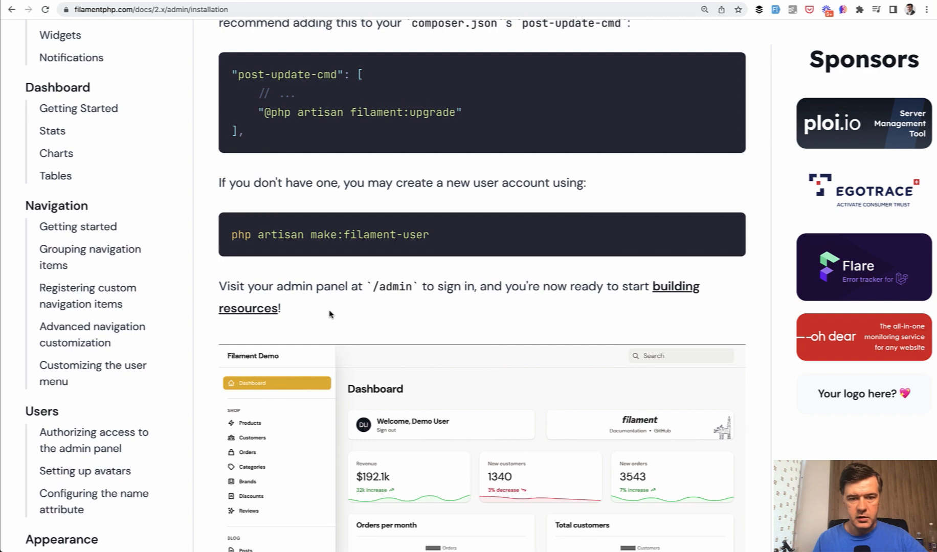
scroll("down", 3)
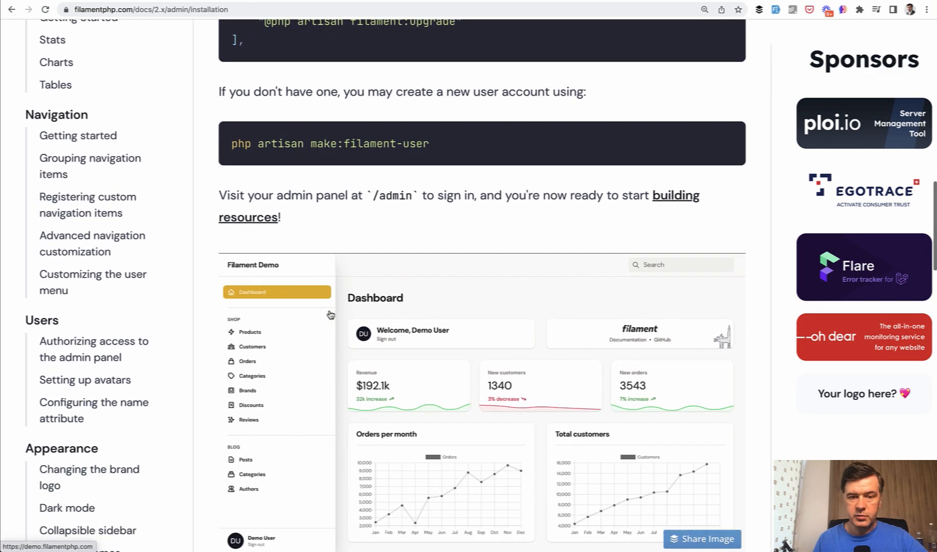
scroll("down", 3)
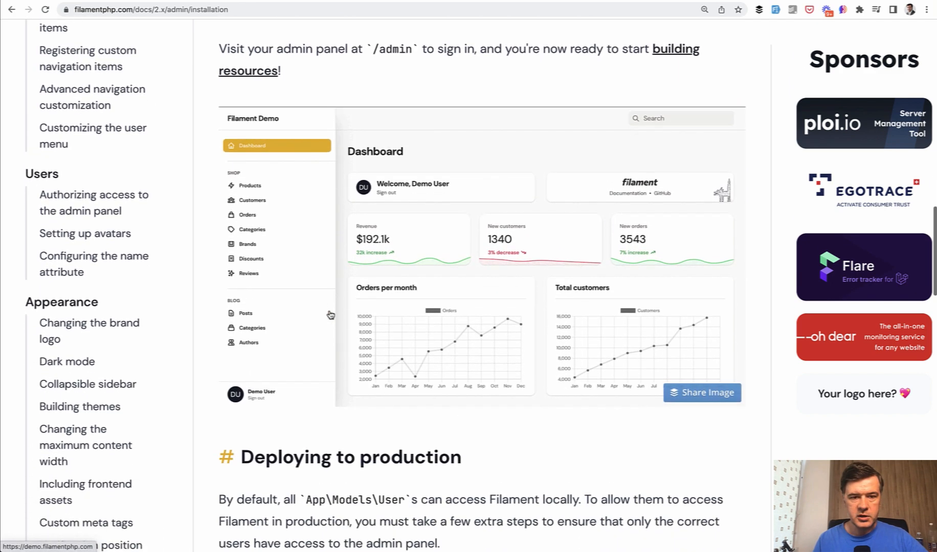
scroll("down", 3)
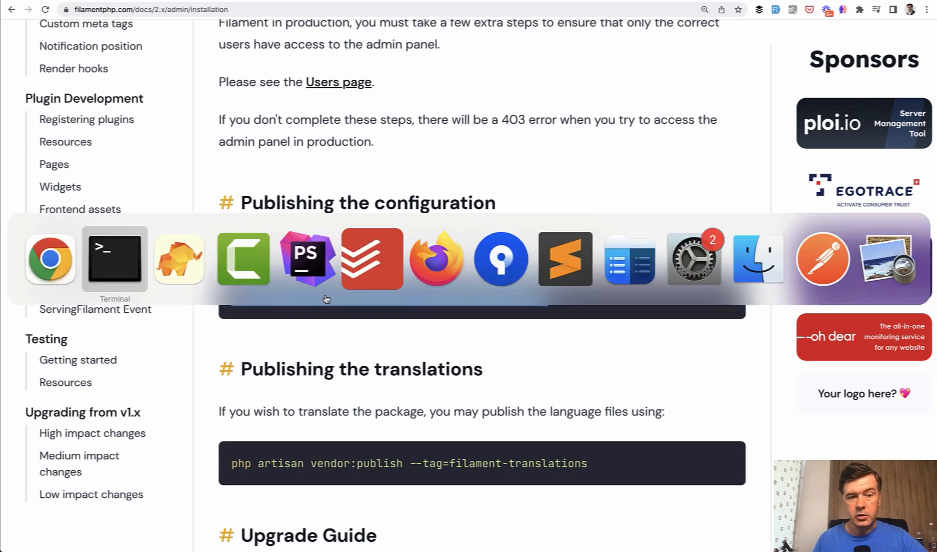
Step: Switch to the terminal for the install, then scroll to the Upgrade Guide commands
left_click(114, 258)
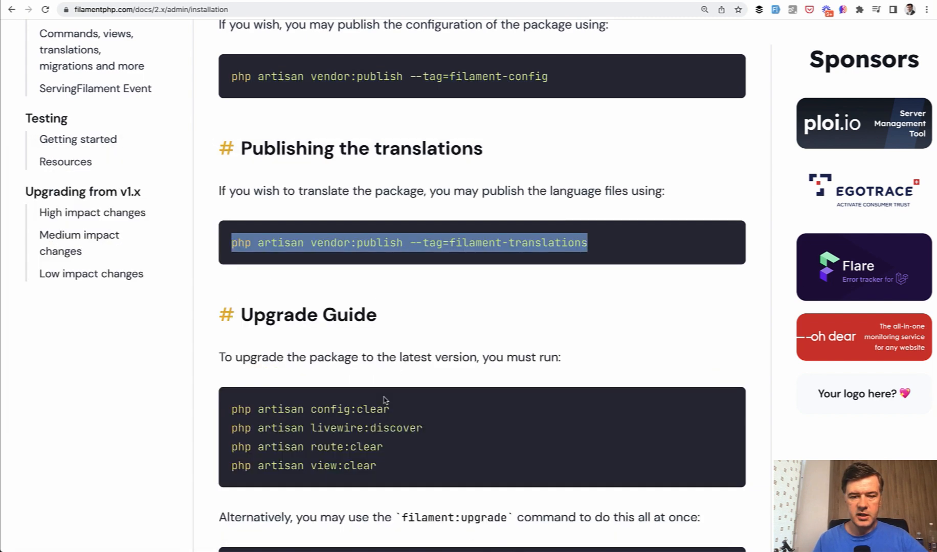
scroll("down", 3)
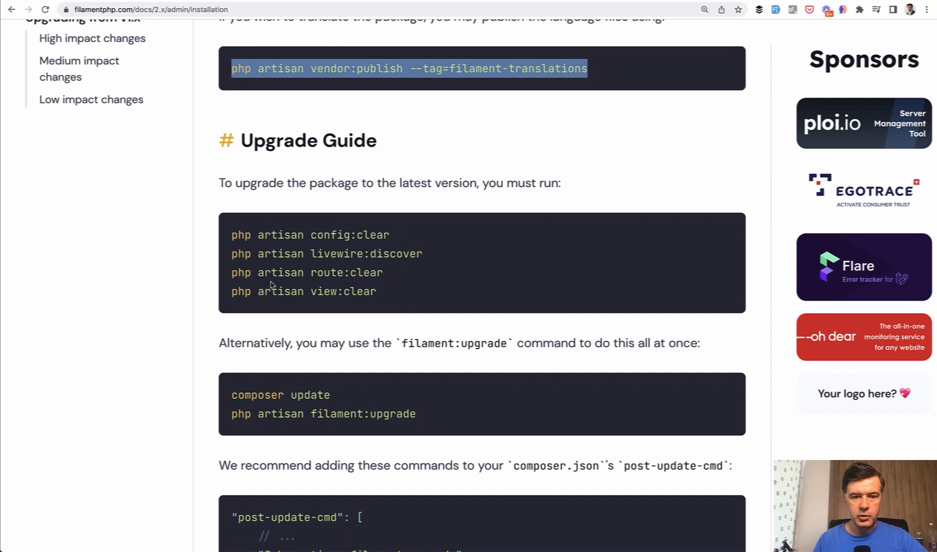
scroll("down", 3)
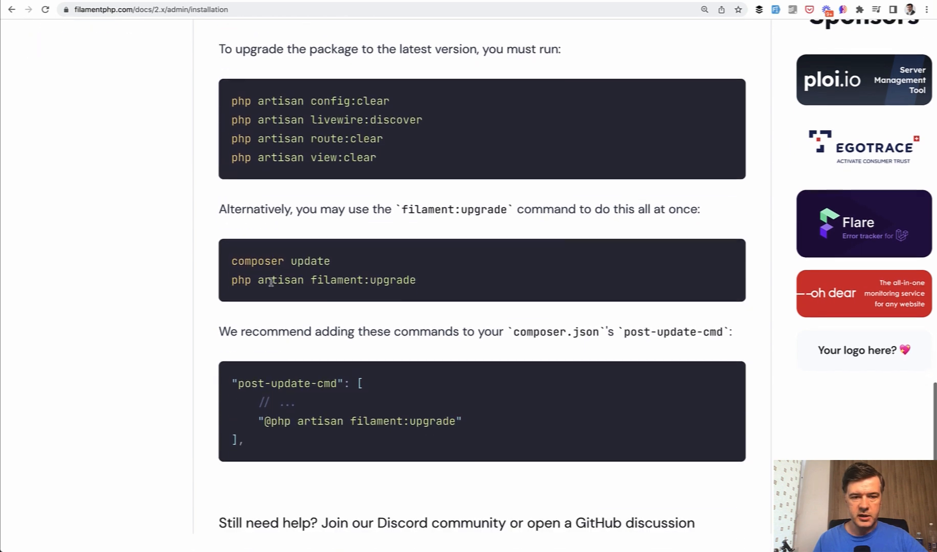
scroll("down", 3)
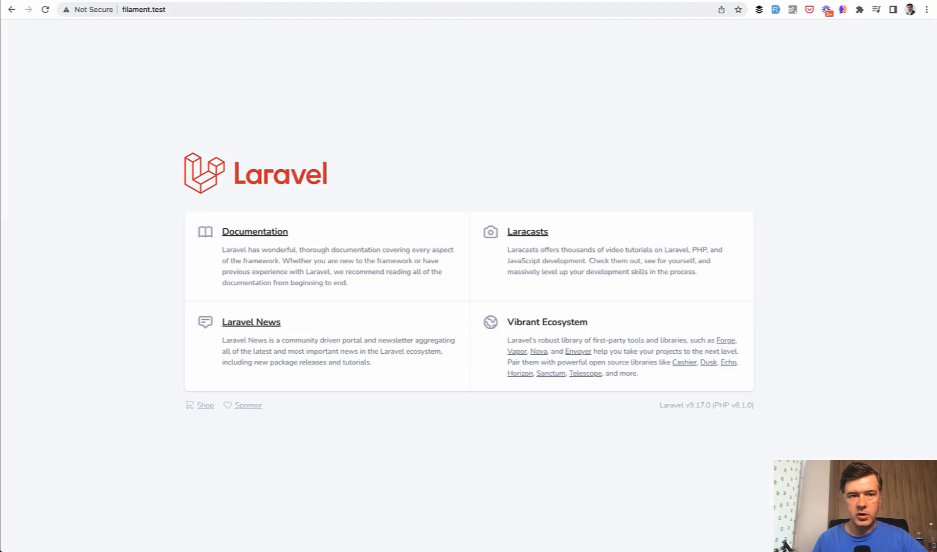
Step: Load filament.test/admin in the browser to reach the admin login form
type("admin/login")
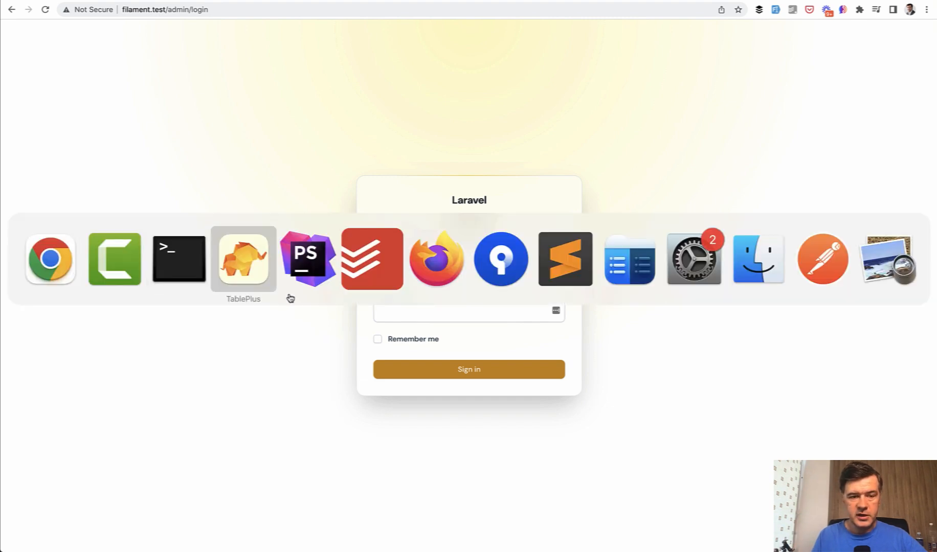
left_click(242, 259)
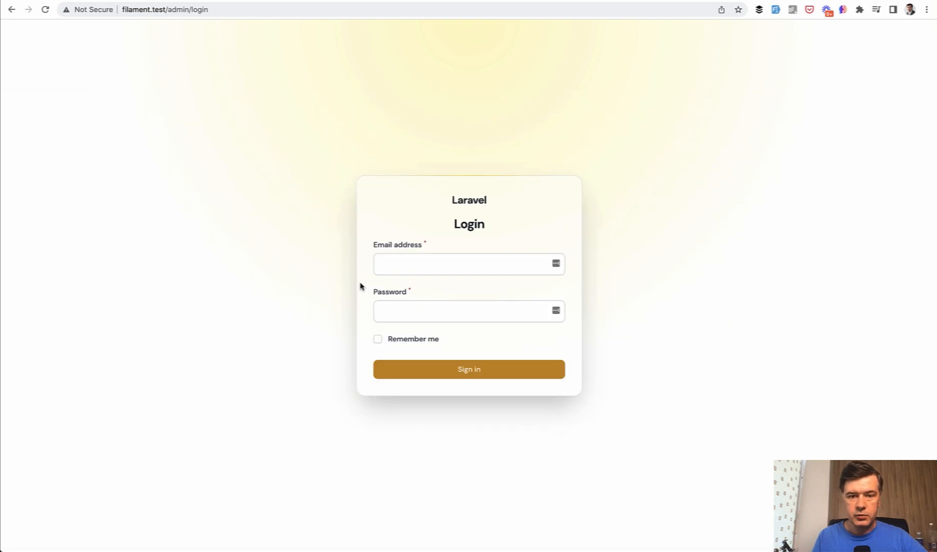
Step: Sign in to the admin panel with a seeded user's email and password
left_click(468, 264)
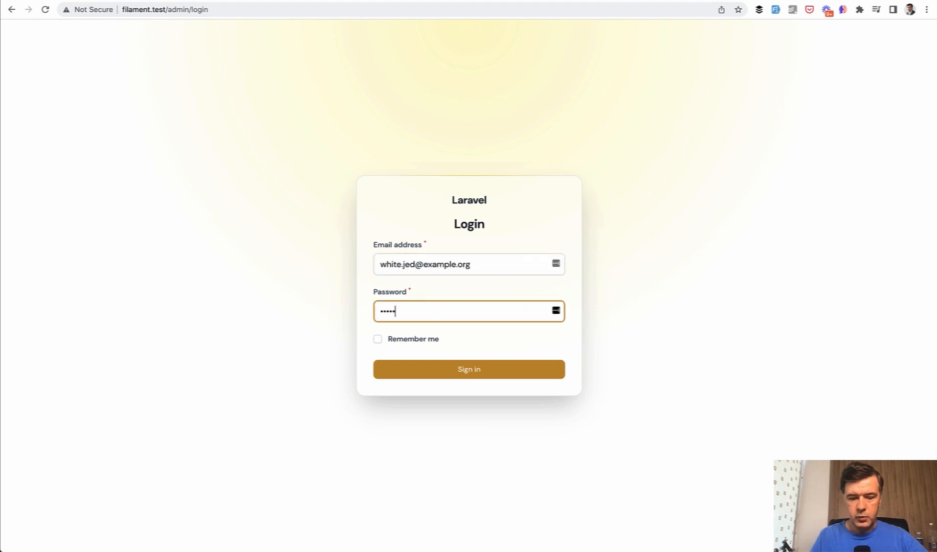
left_click(468, 369)
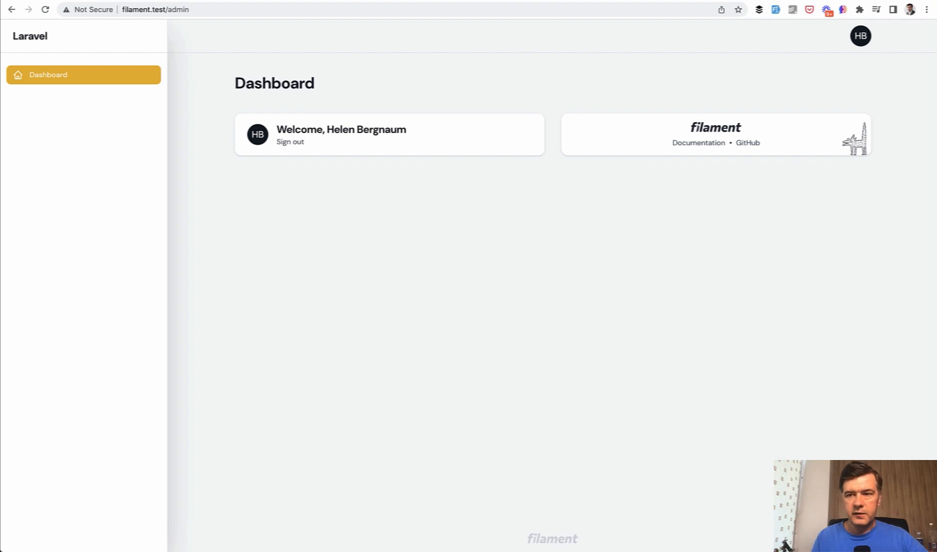
Step: Inspect the Admin account's row (id 1, role_id 2) in the users table
left_click(290, 142)
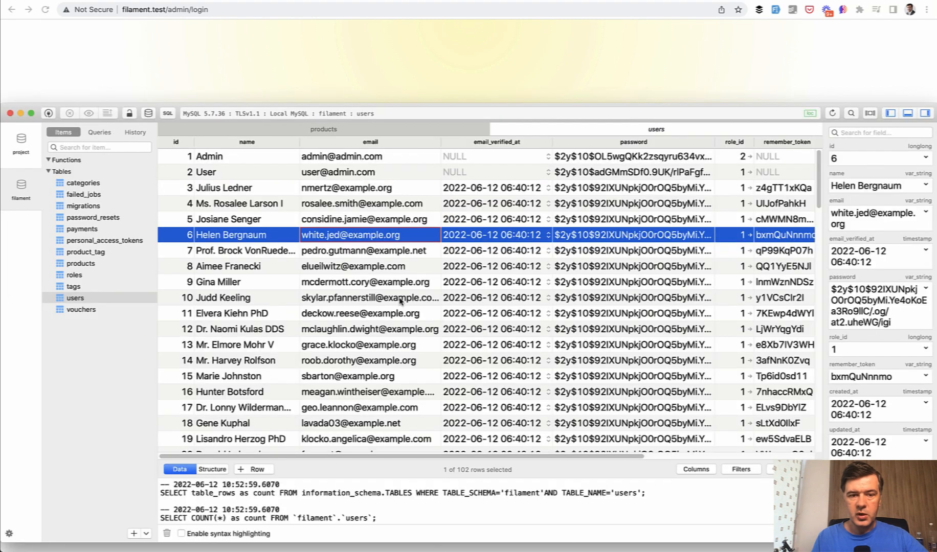
left_click(209, 156)
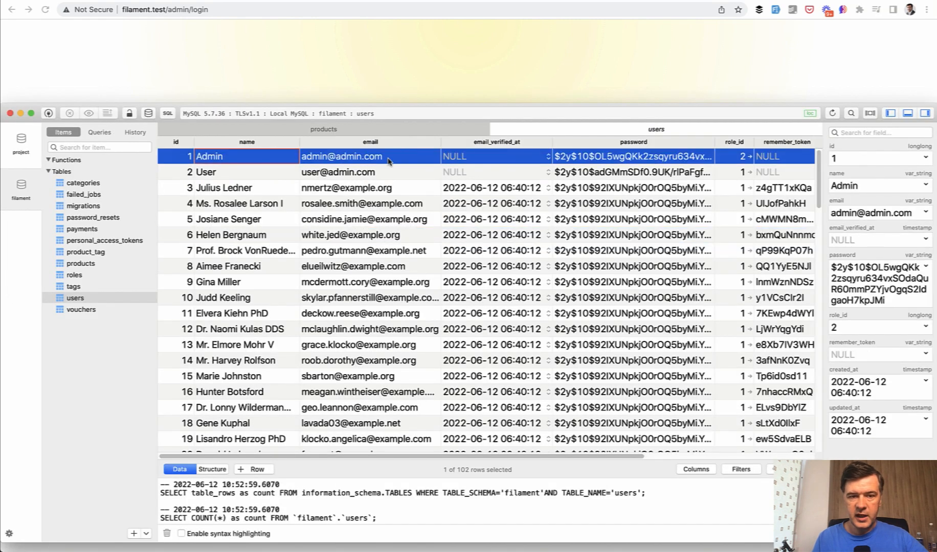
mouse_move(396, 177)
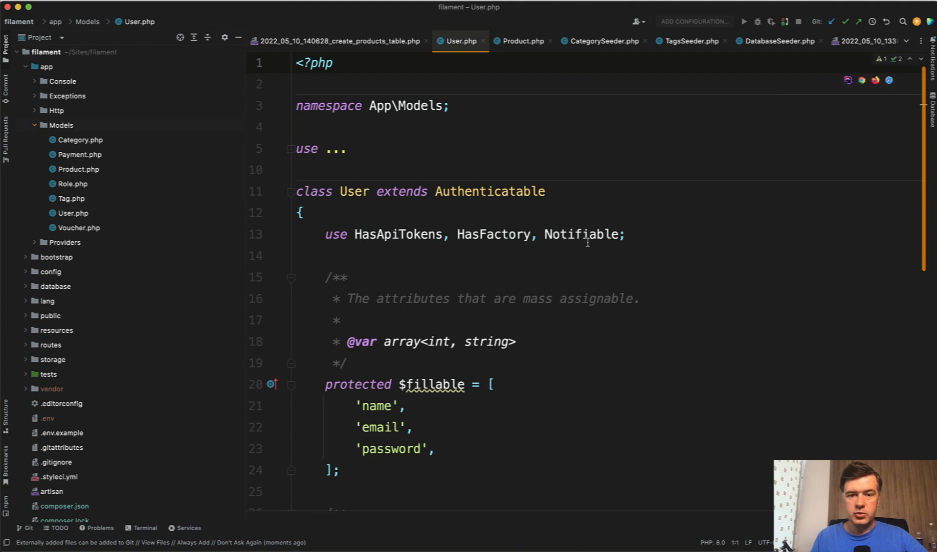
Step: Make the User class declaration implement FilamentUser
left_click(545, 191)
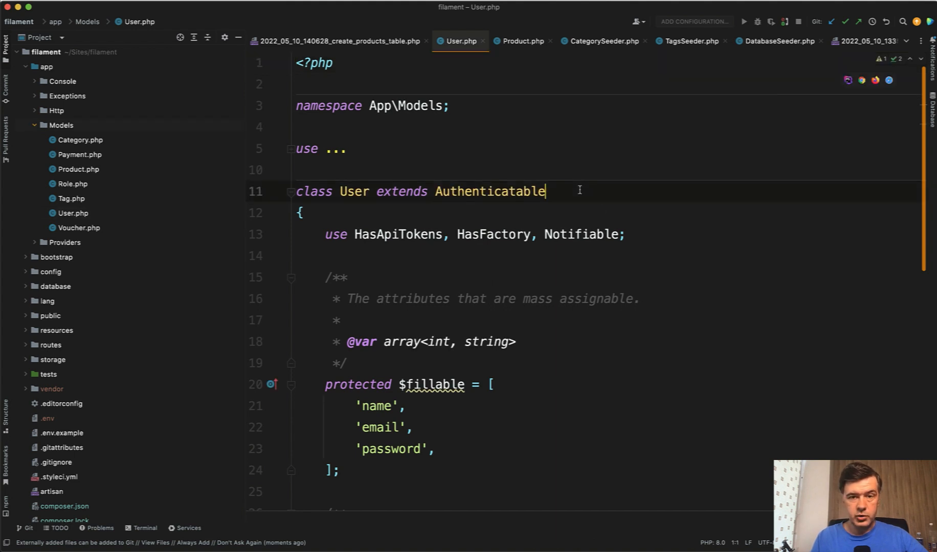
type("implements FilamentUser")
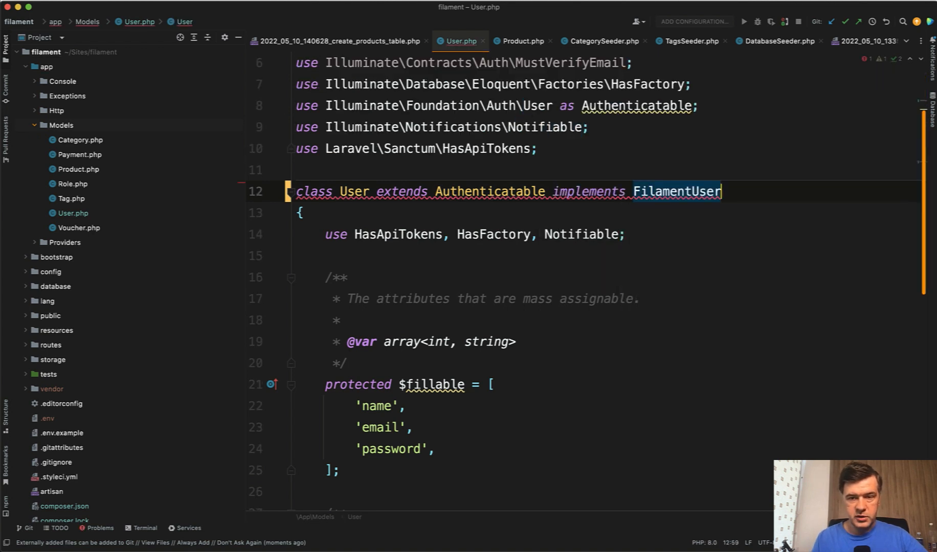
scroll("down", 3)
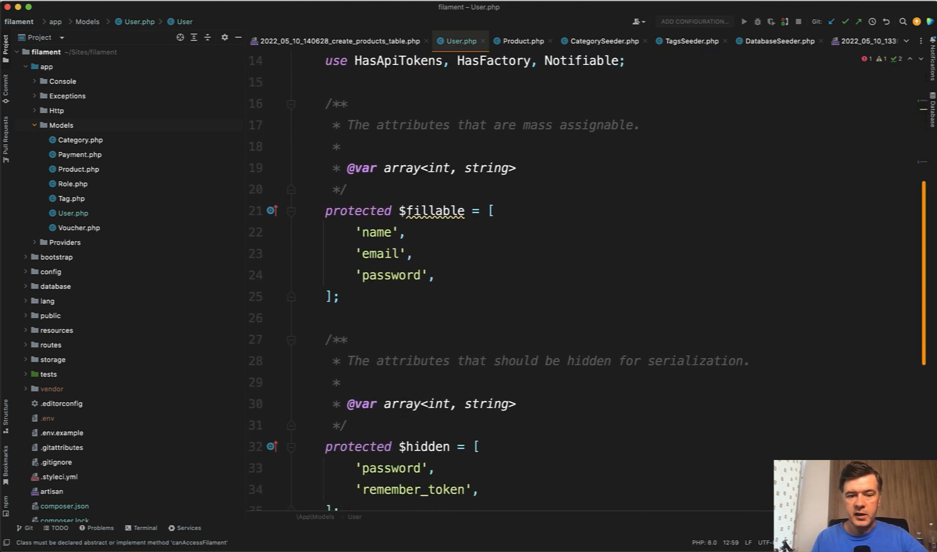
scroll("down", 3)
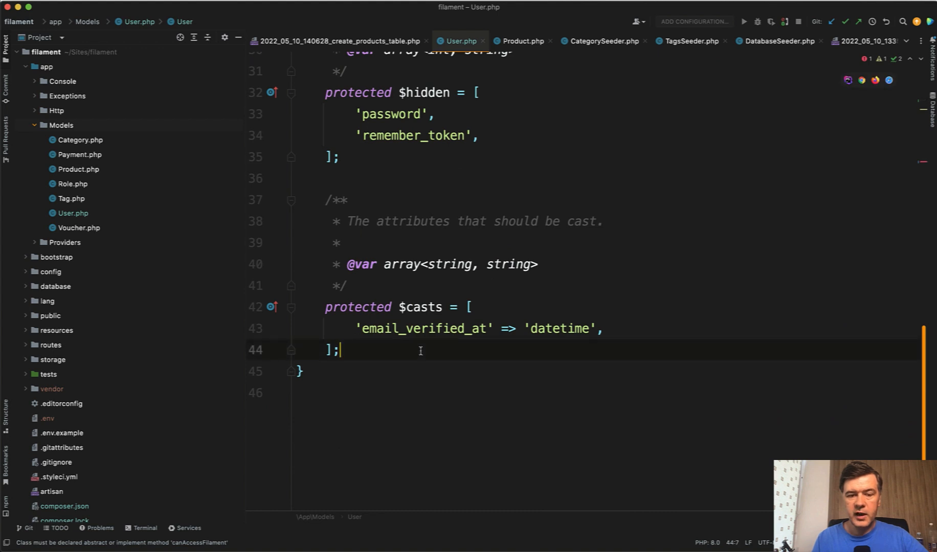
Step: Add a public canAccessFilament(): bool method and start its body with $this
key("enter")
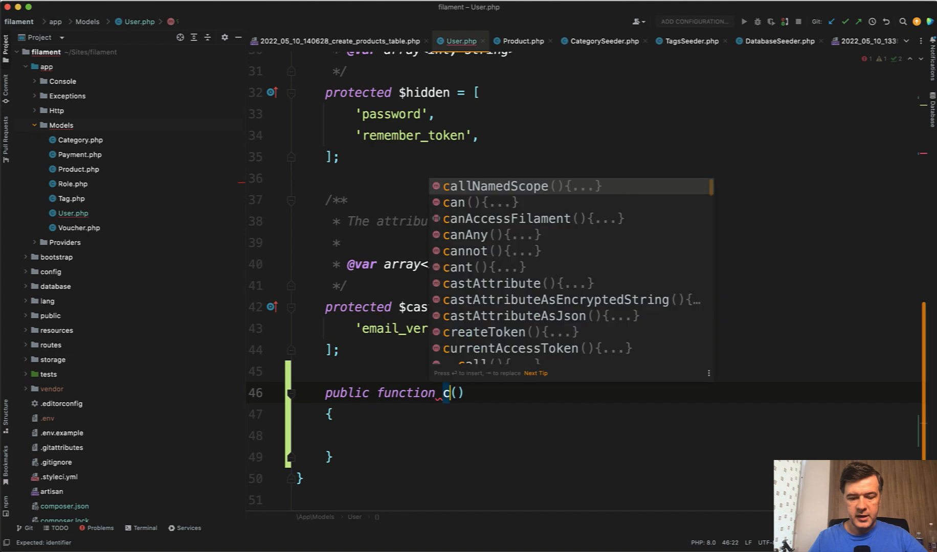
left_click(511, 218)
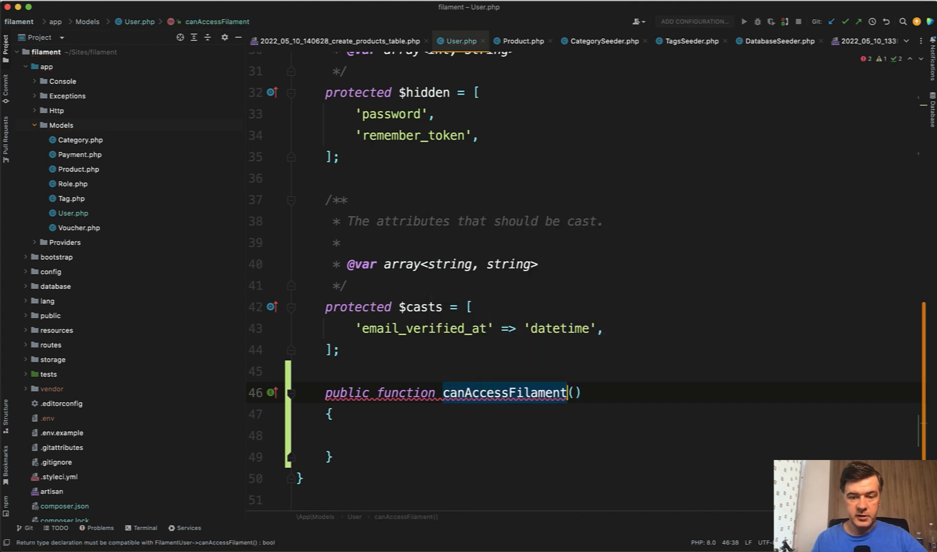
type(": bool")
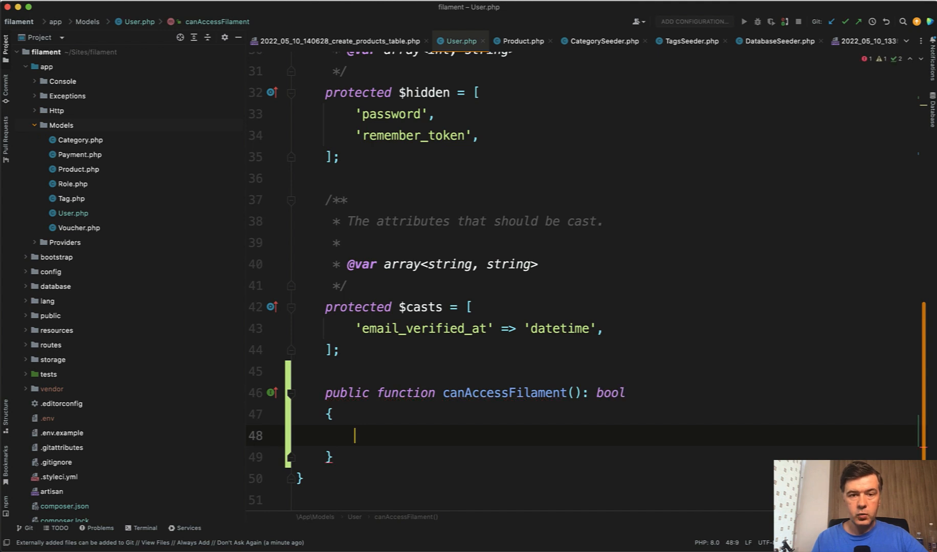
type("$this")
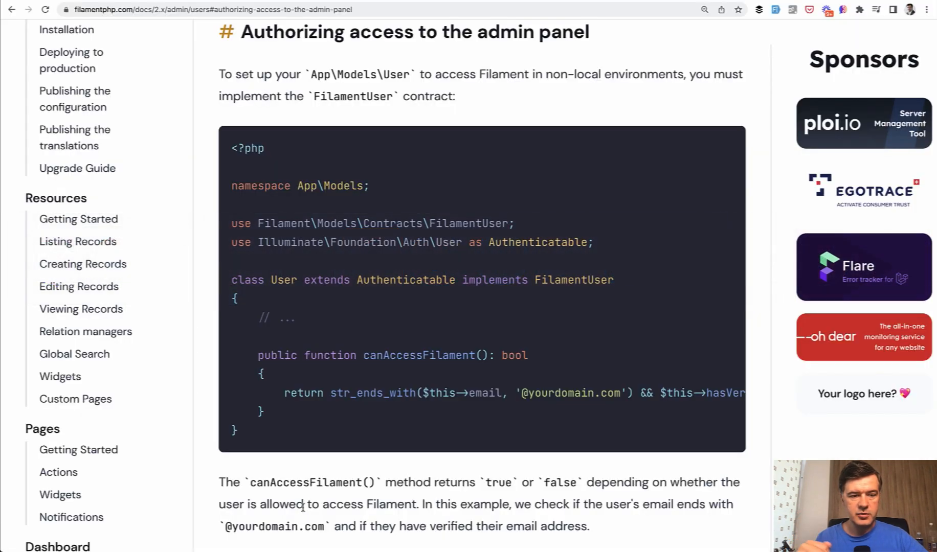
mouse_move(377, 138)
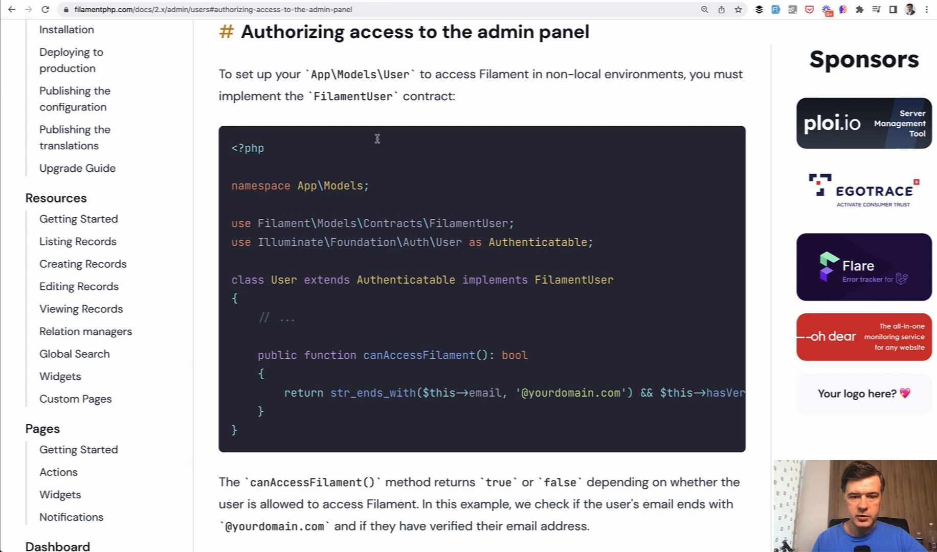
Step: Scroll the docs' code example sideways to read canAccessFilament's email-domain return line
scroll("right", 3)
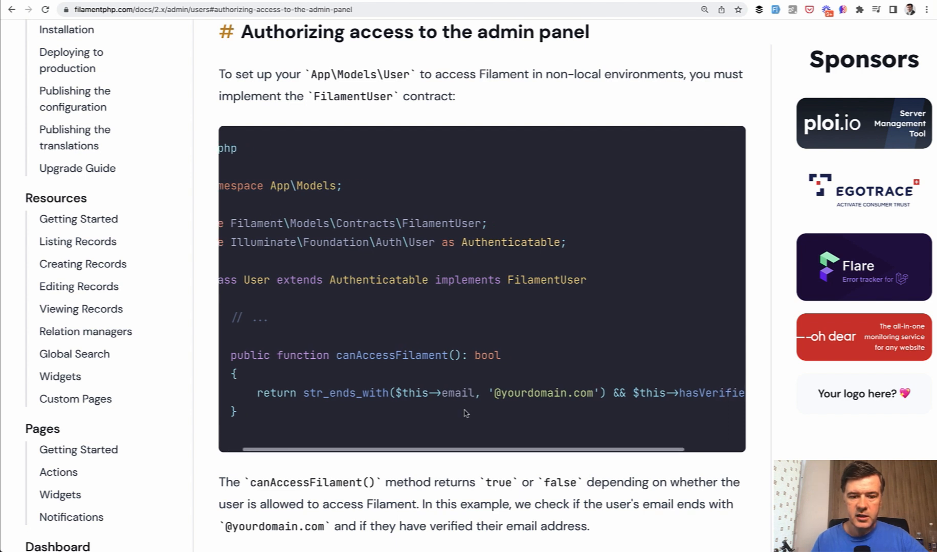
scroll("right", 3)
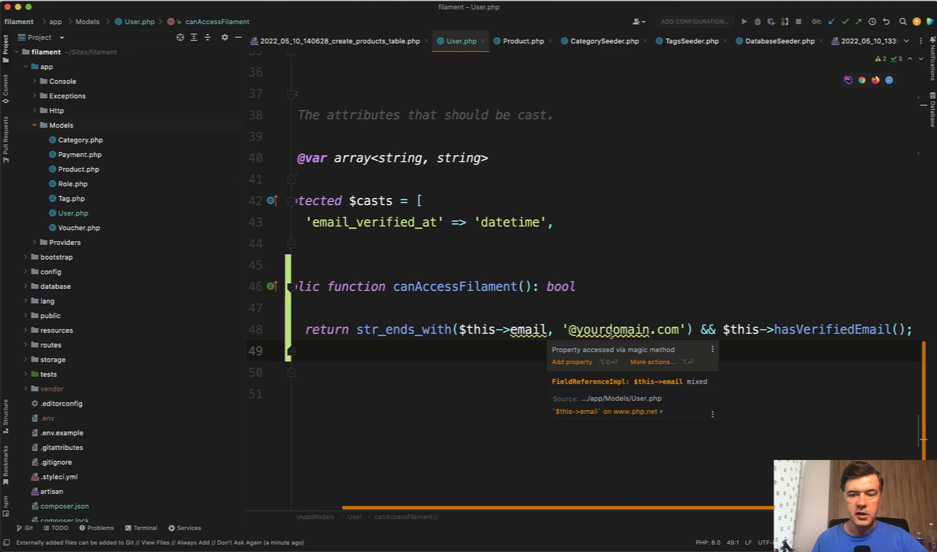
type("@admin.com")
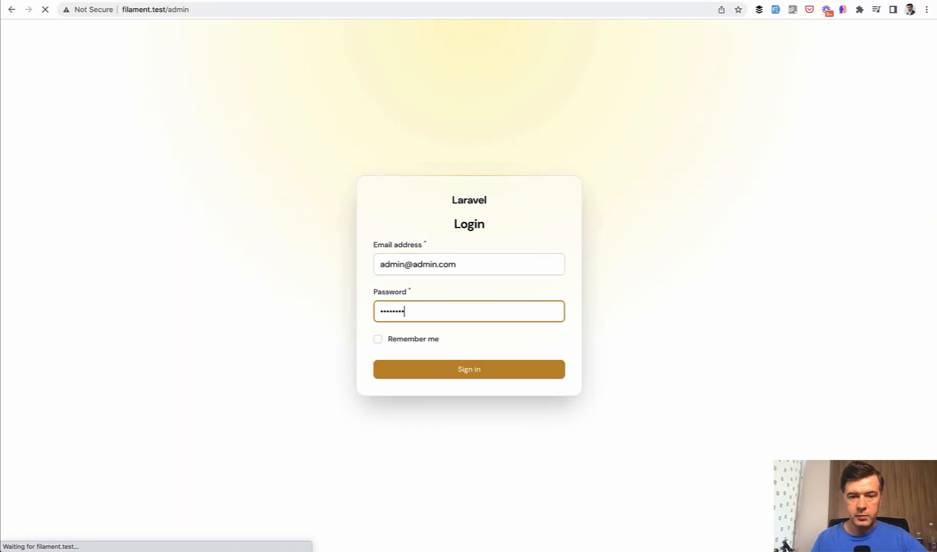
Step: Sign in as the admin user, then as a regular user to hit 403 Forbidden
left_click(469, 369)
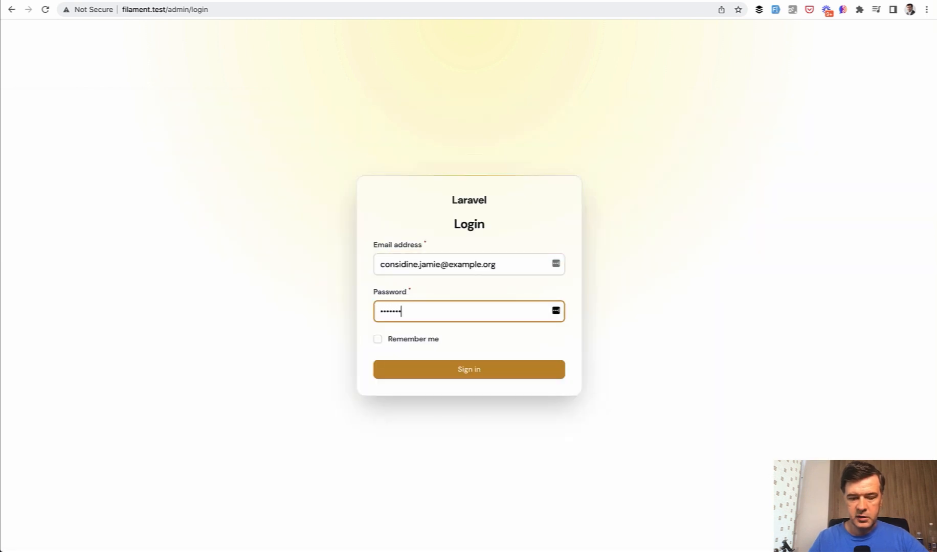
left_click(469, 369)
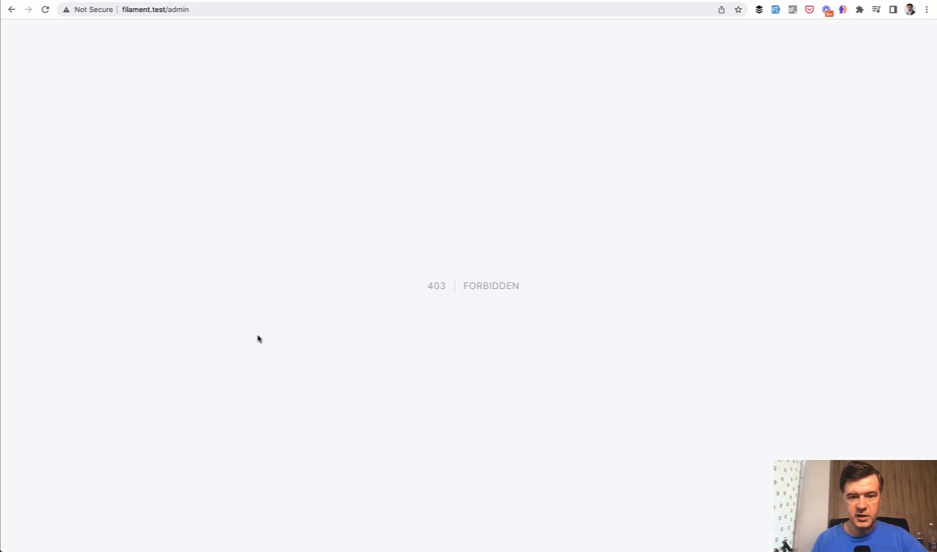